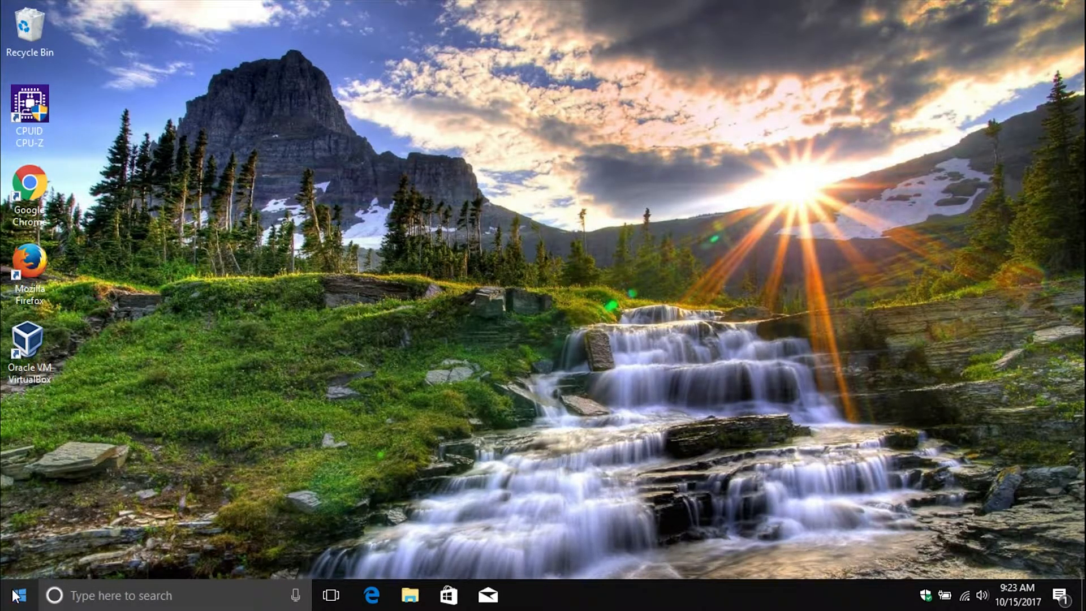
Search the taskbar for 'settings' so the Settings app appears as best result.
left_click(13, 595)
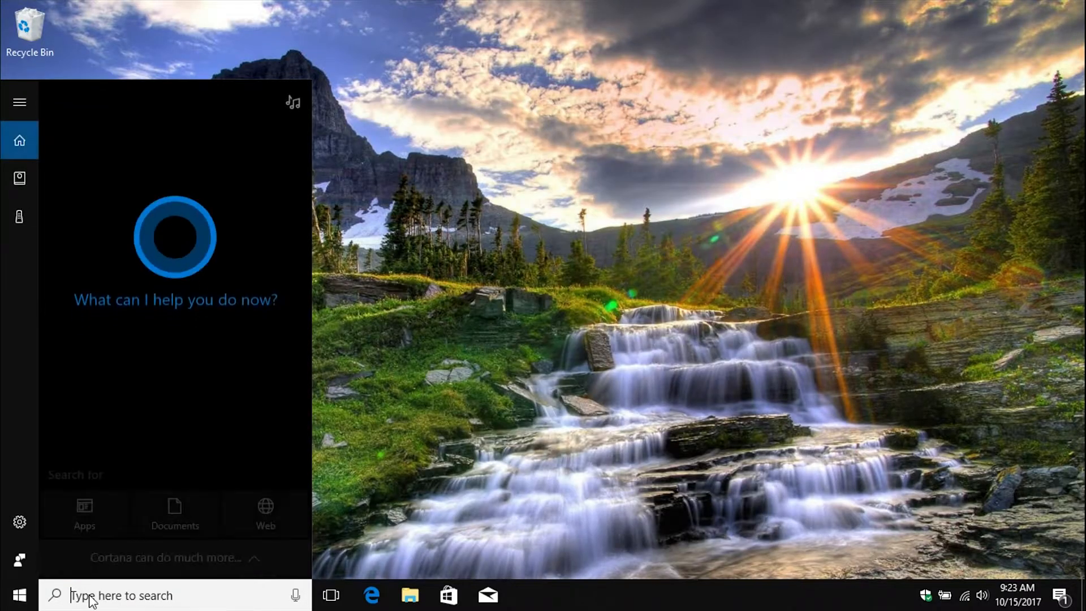
type("settings")
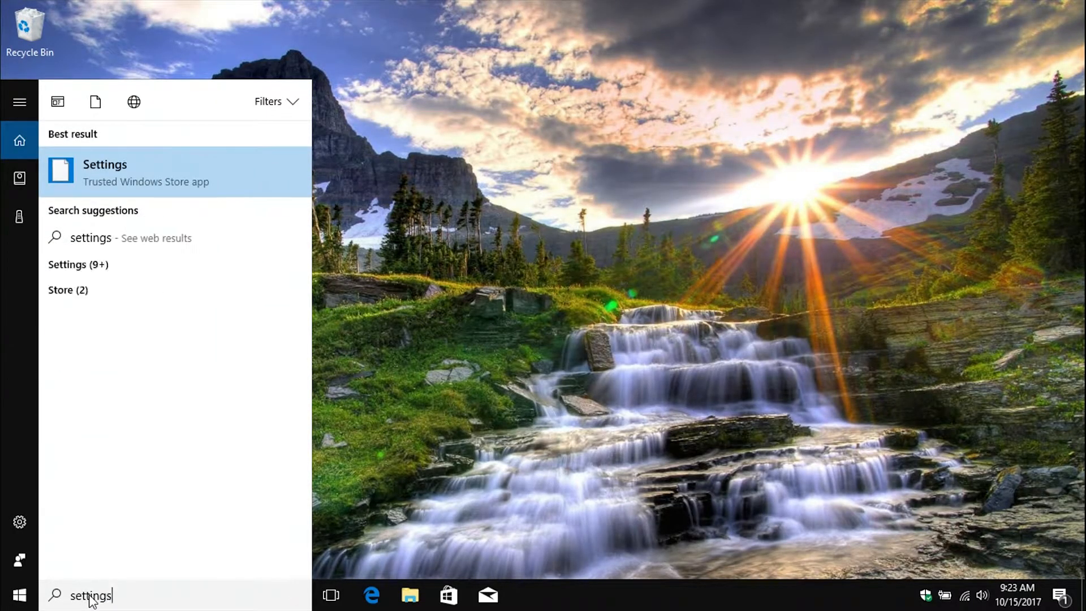
mouse_move(149, 179)
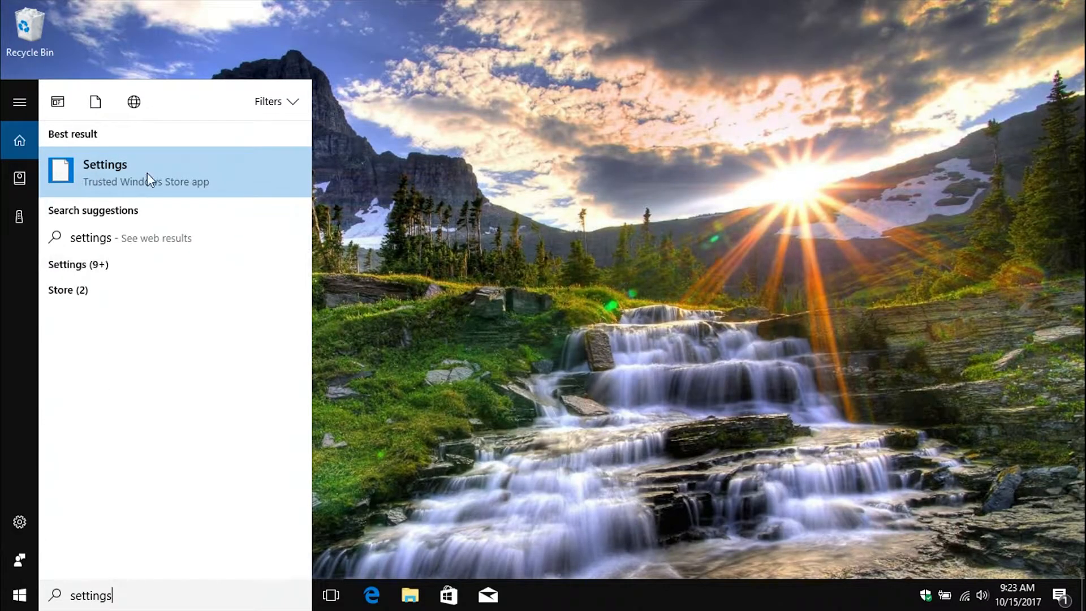
Launch Settings and navigate to Update & security > Recovery.
left_click(105, 164)
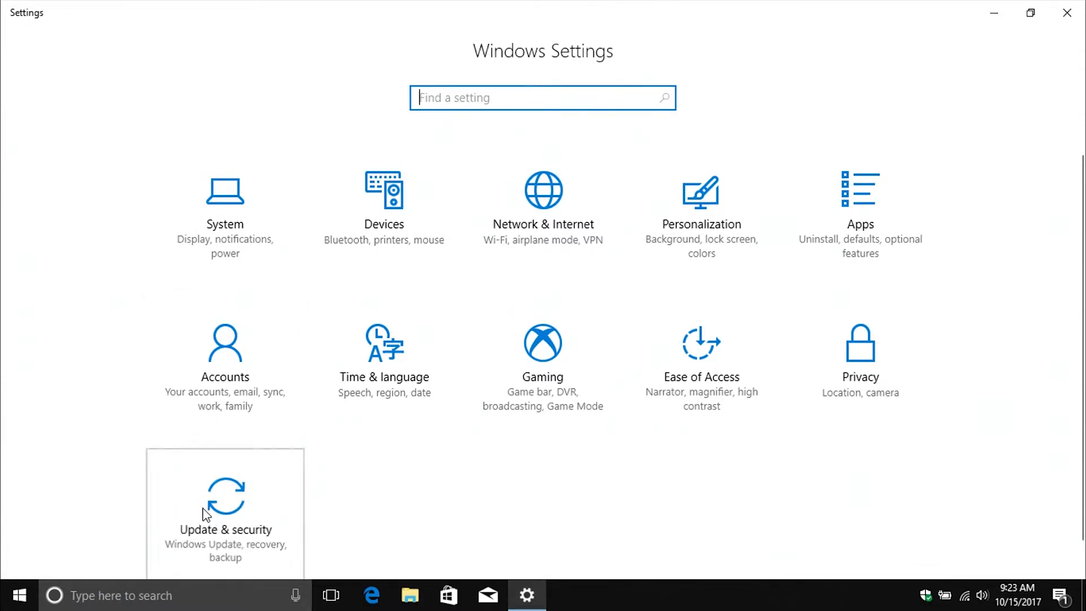
left_click(224, 512)
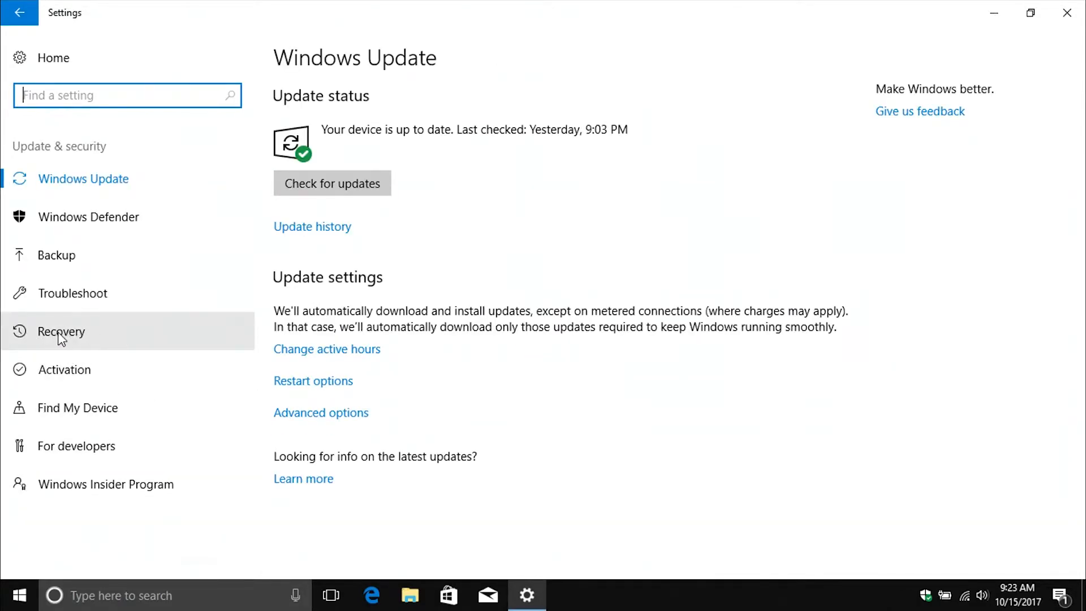
left_click(60, 331)
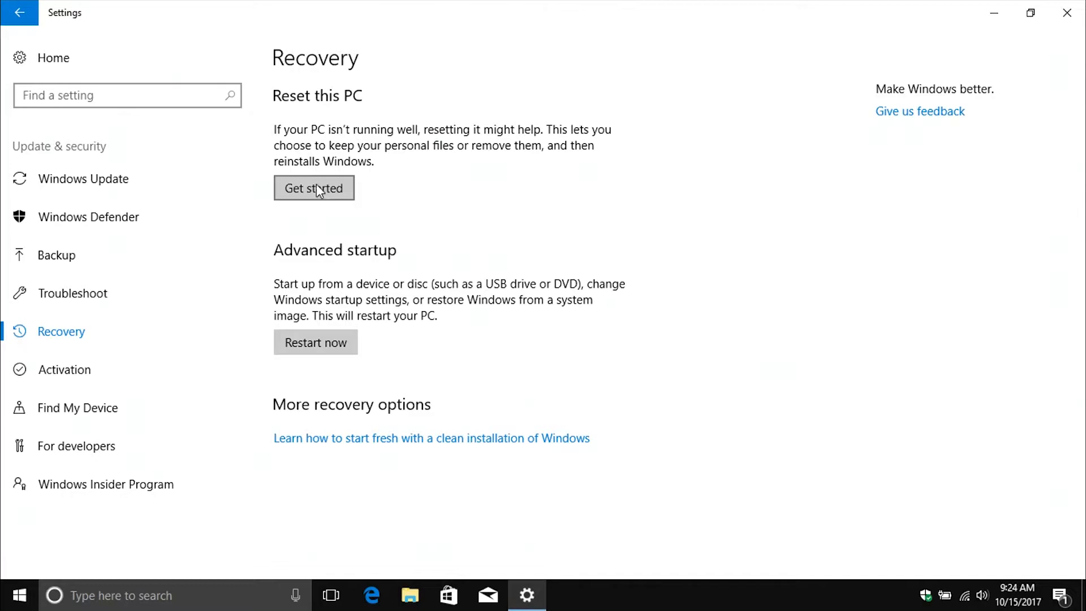
Start Reset this PC to bring up the keep-files or remove-everything choice.
left_click(313, 188)
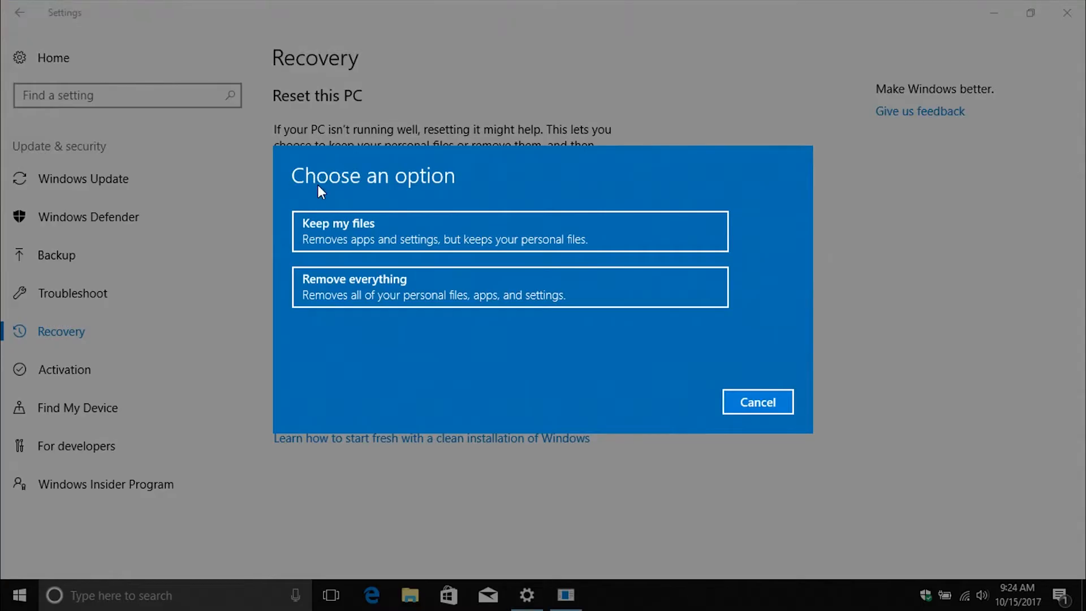
mouse_move(328, 271)
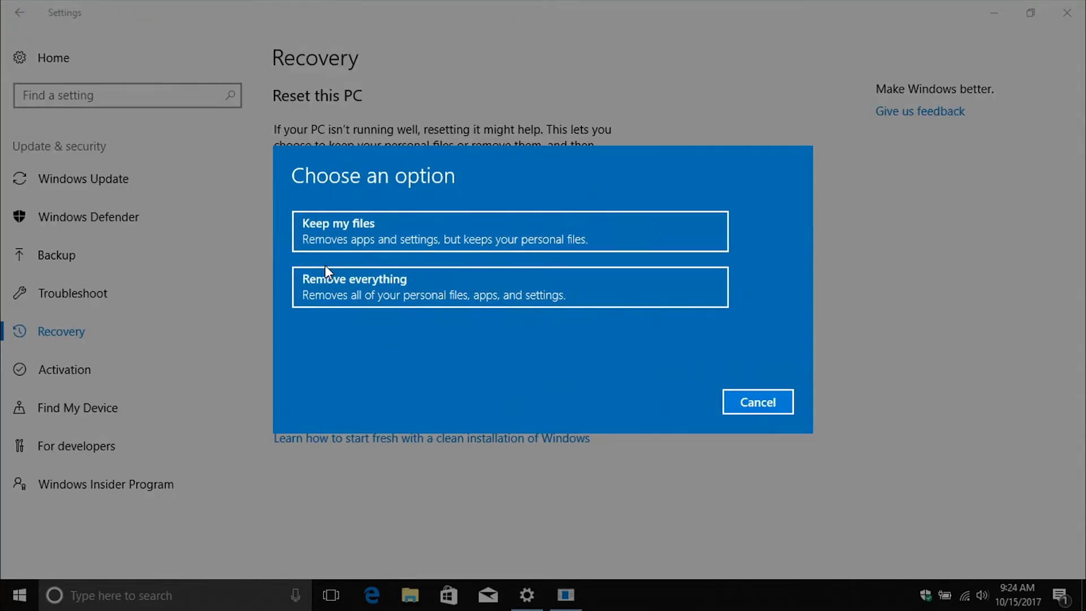
mouse_move(311, 260)
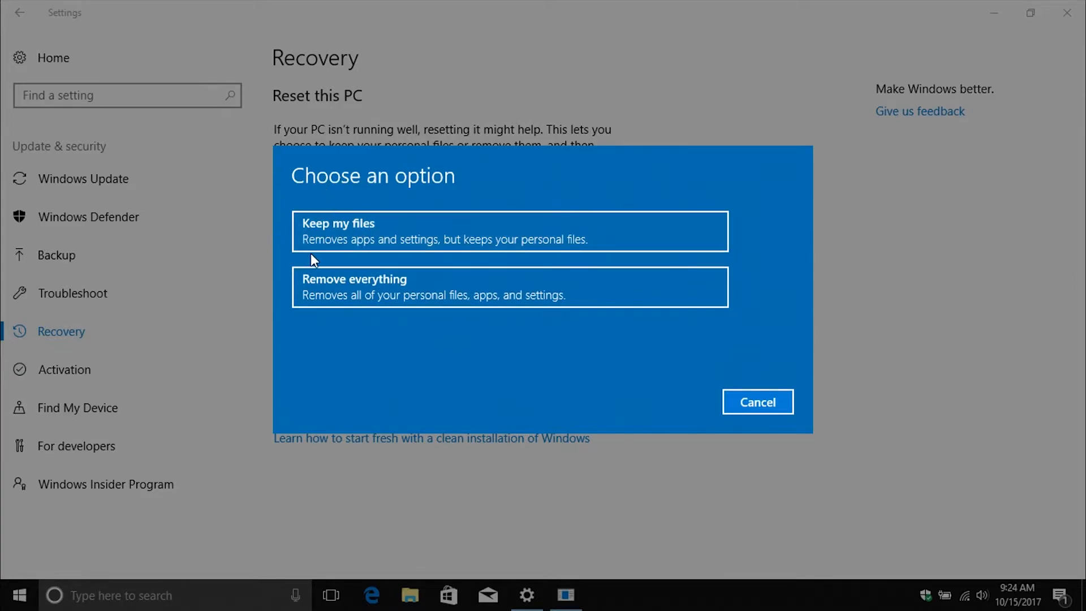
mouse_move(512, 188)
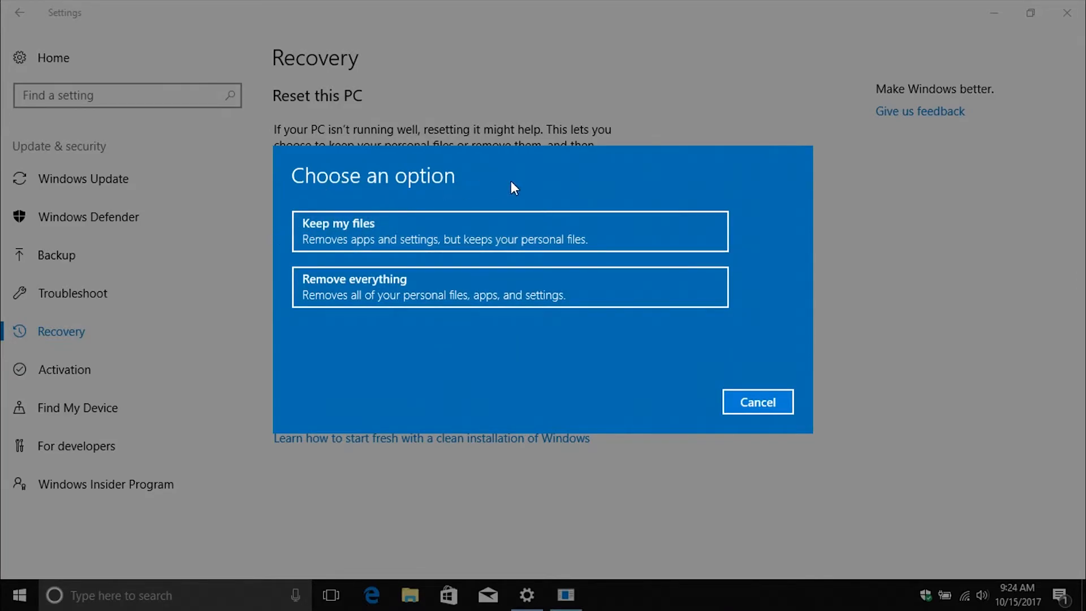
mouse_move(358, 239)
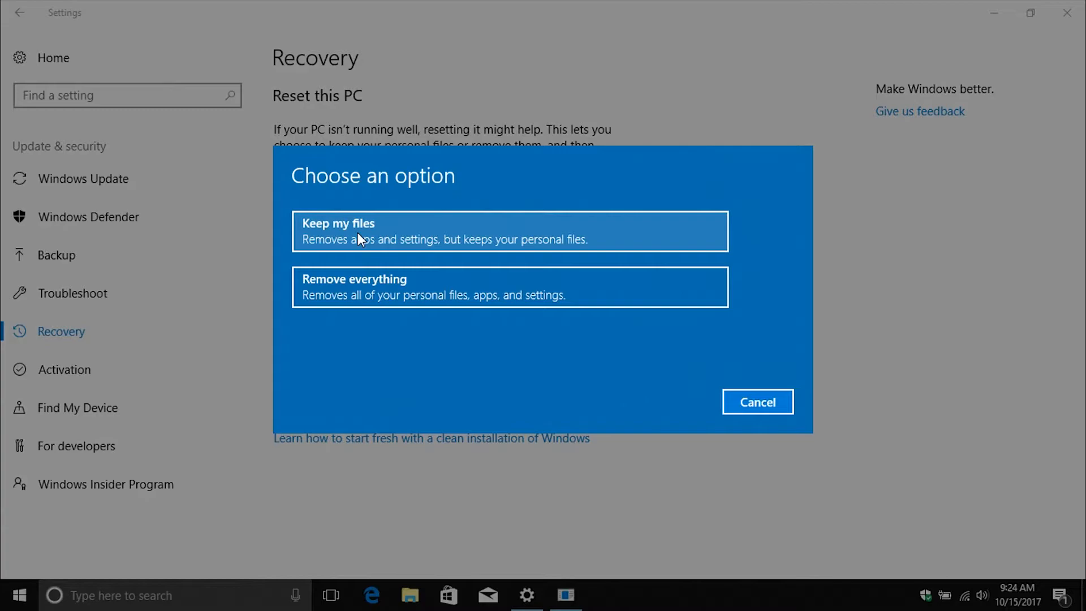
left_click(509, 231)
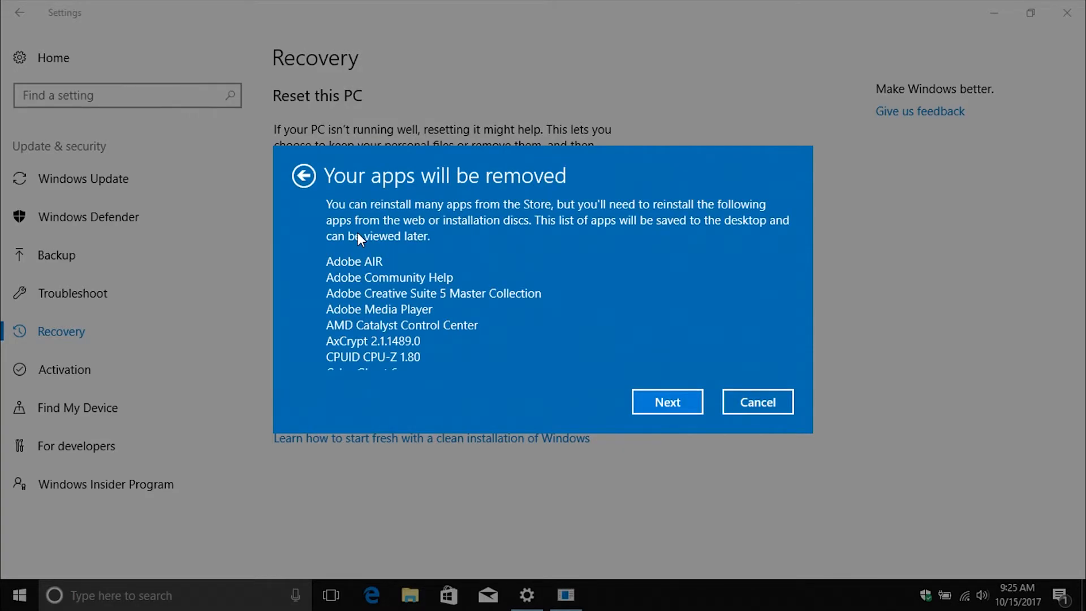
scroll("down", 3)
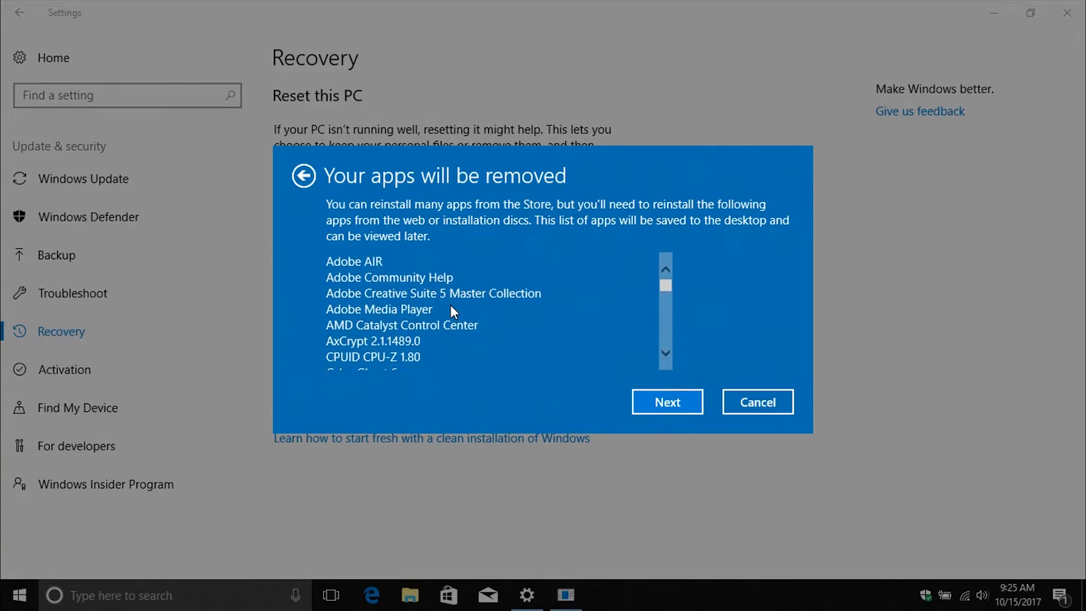
mouse_move(481, 191)
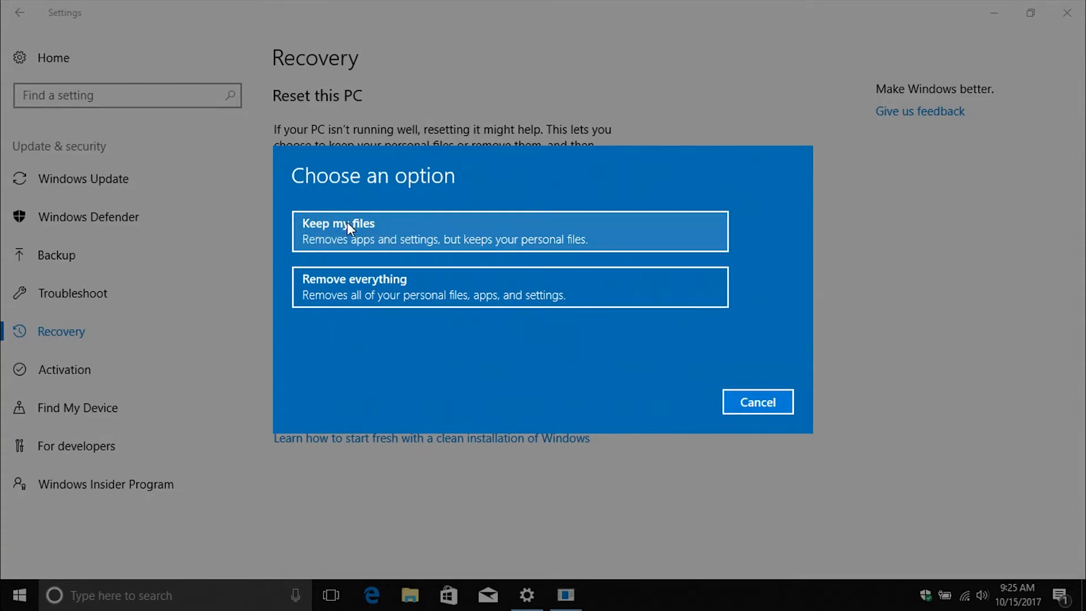
mouse_move(505, 192)
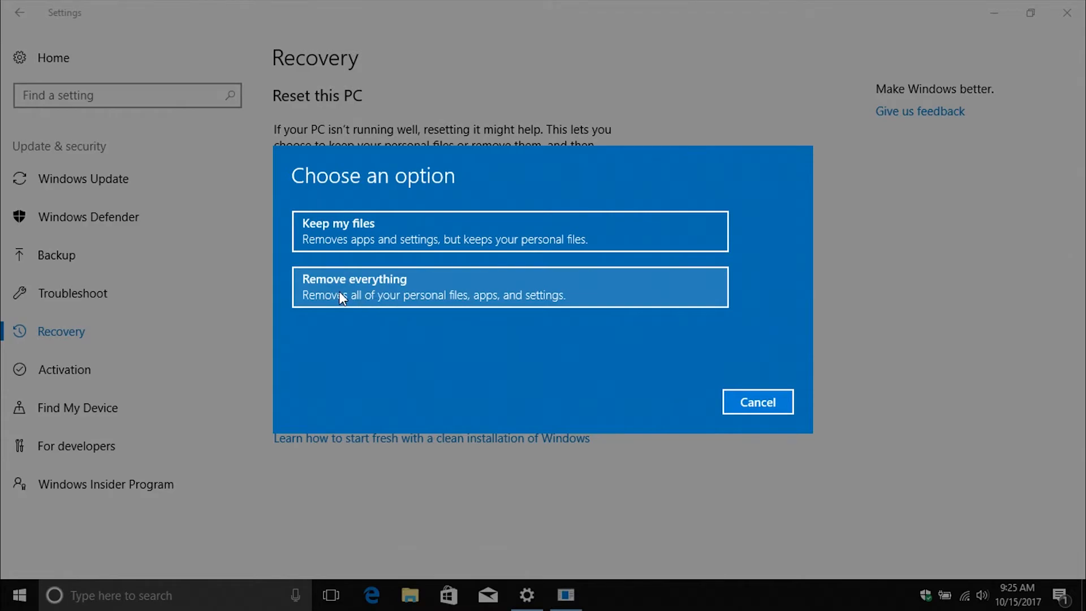
Pick Remove everything to view the drive-cleaning options, then cancel the reset.
left_click(509, 286)
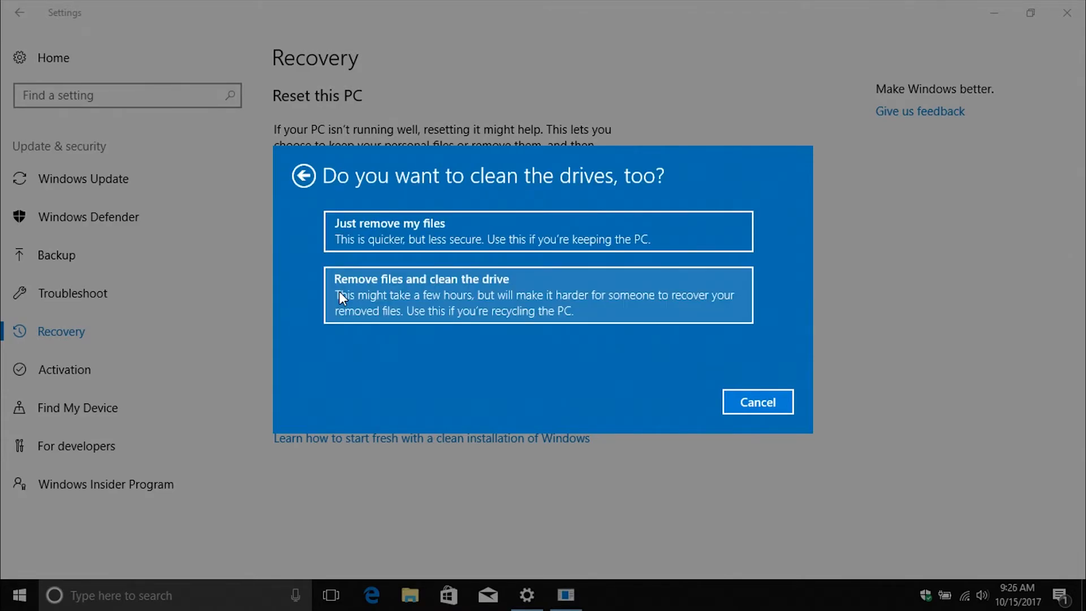
mouse_move(412, 235)
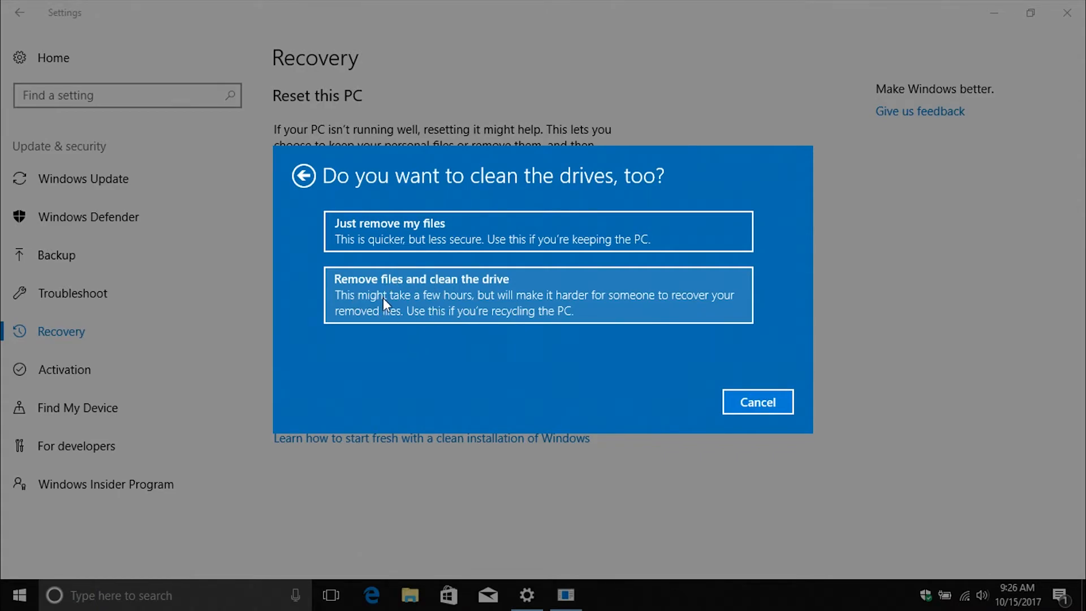
mouse_move(390, 401)
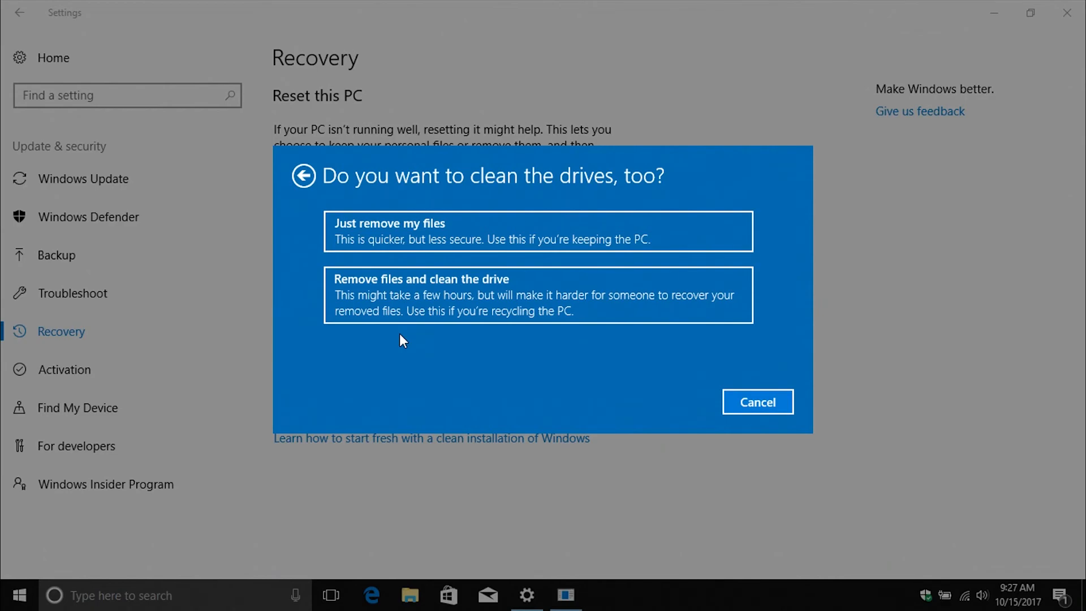
left_click(757, 402)
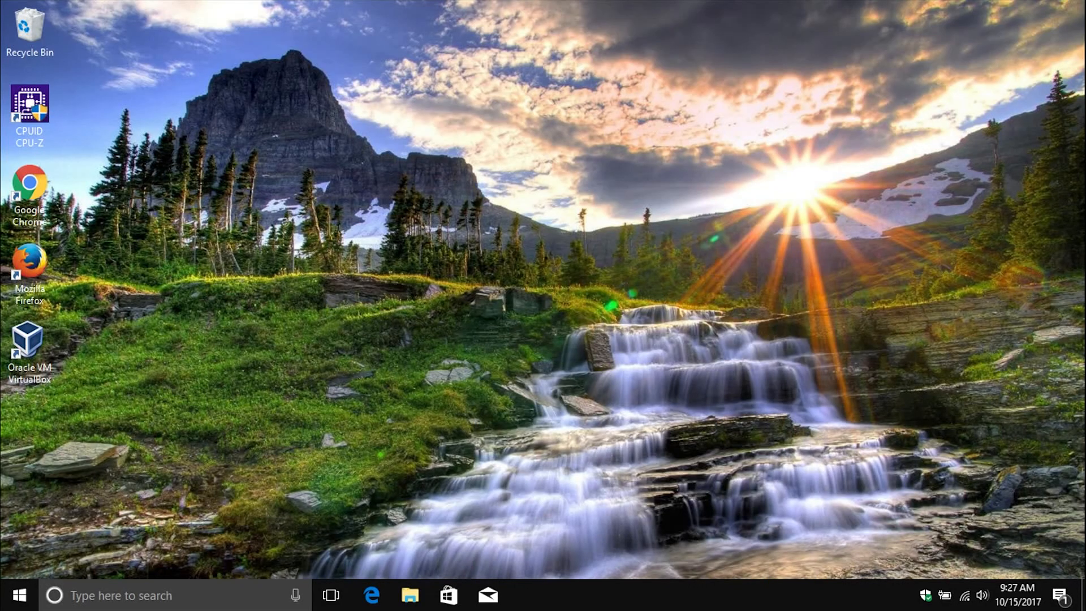